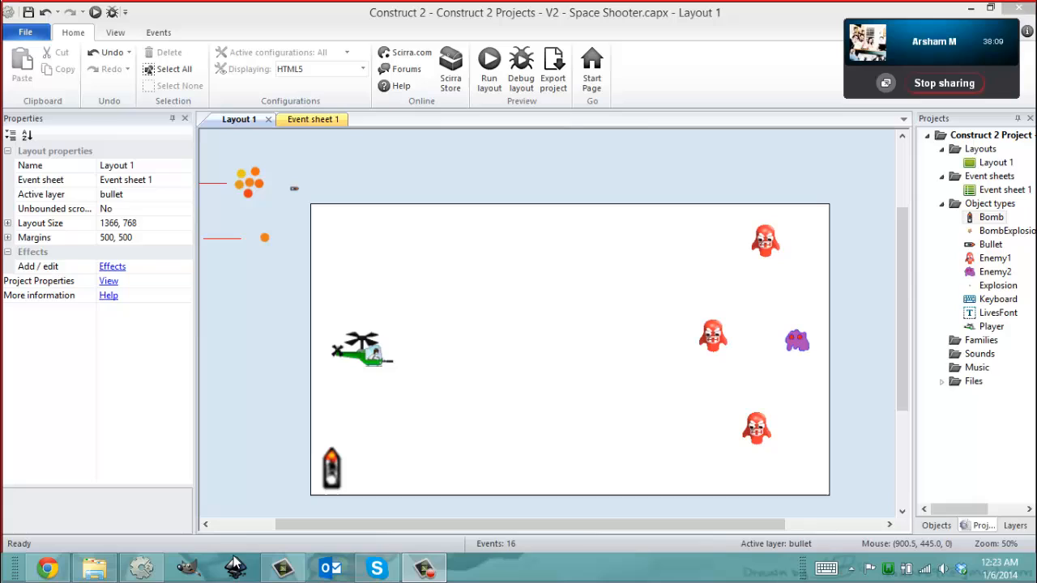
pyautogui.moveTo(322, 182)
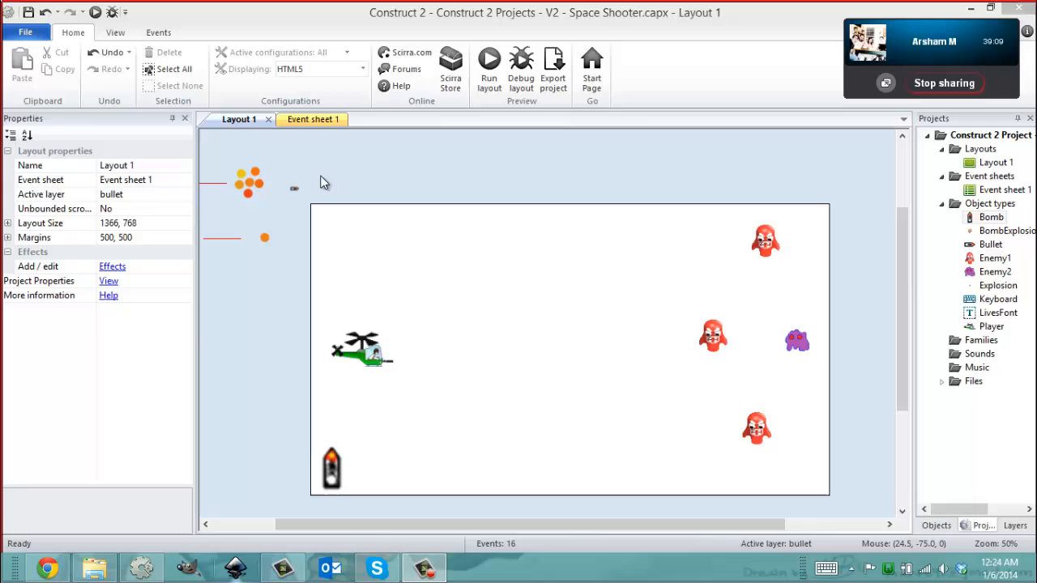
pyautogui.moveTo(755, 347)
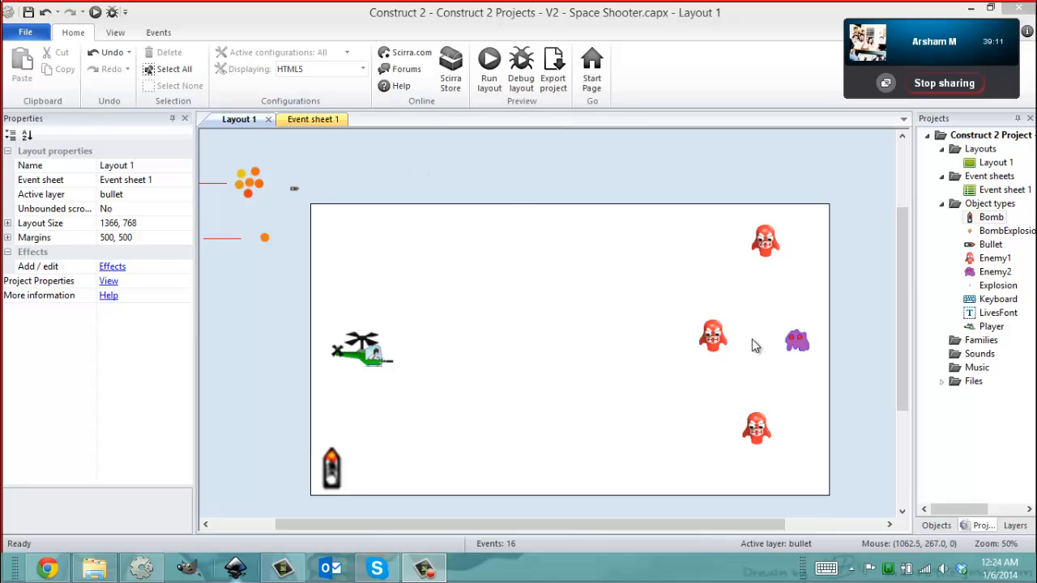
pyautogui.moveTo(527, 389)
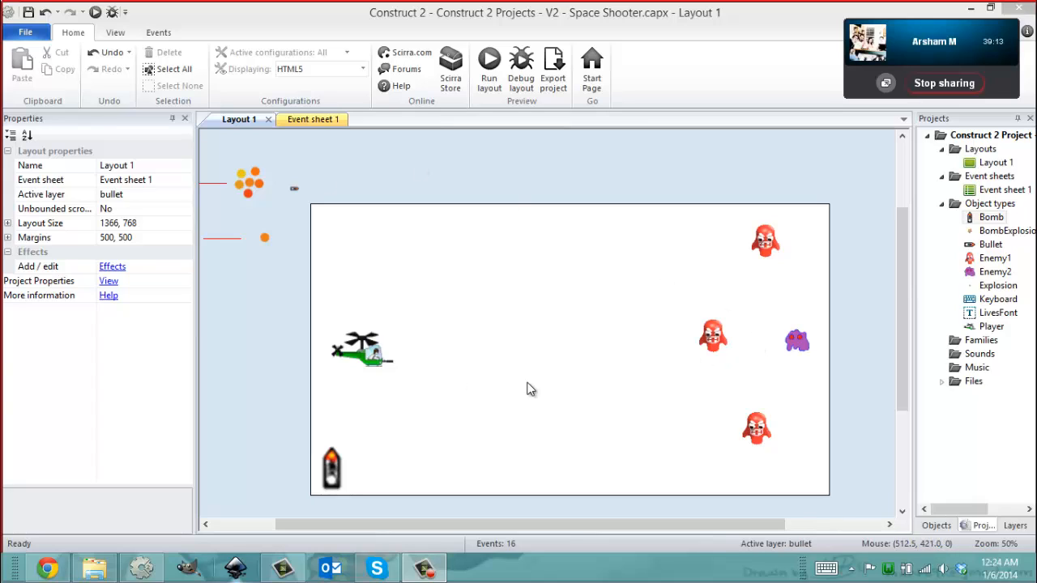
pyautogui.moveTo(332, 154)
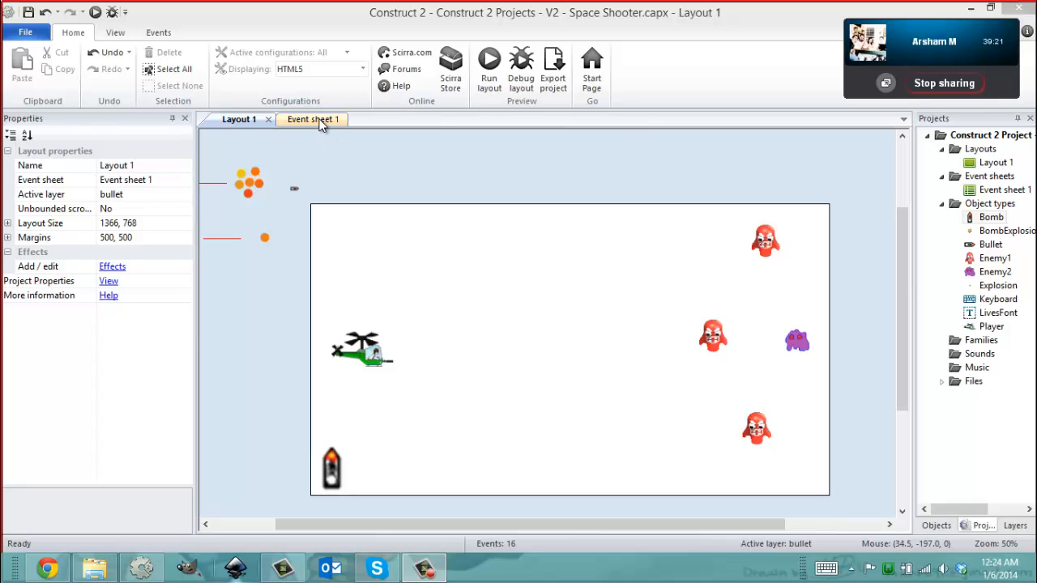
# Select the BombExplosion particle object, then the Bomb sprite to show its properties.
pyautogui.click(311, 119)
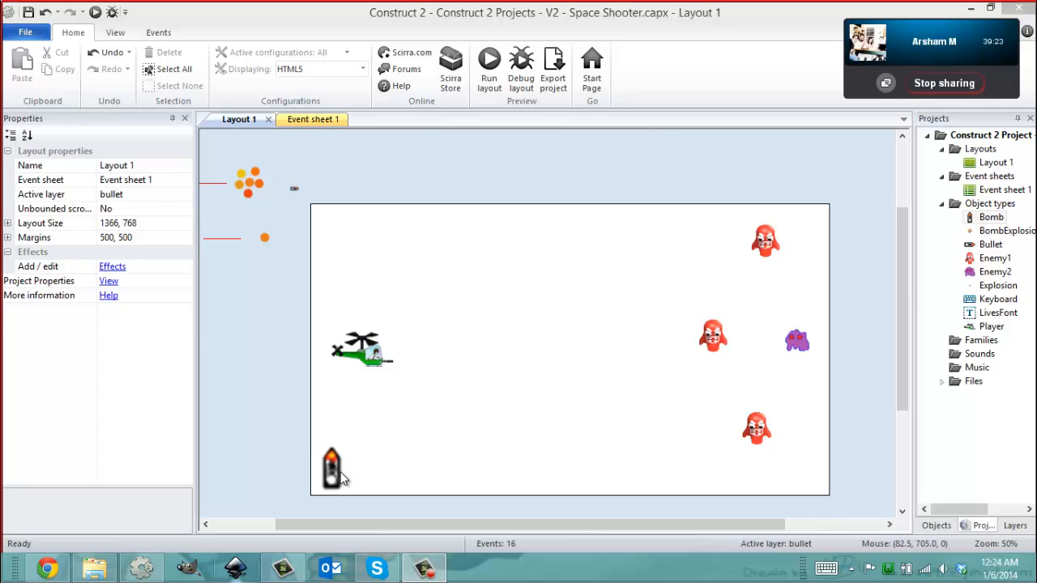
pyautogui.click(332, 468)
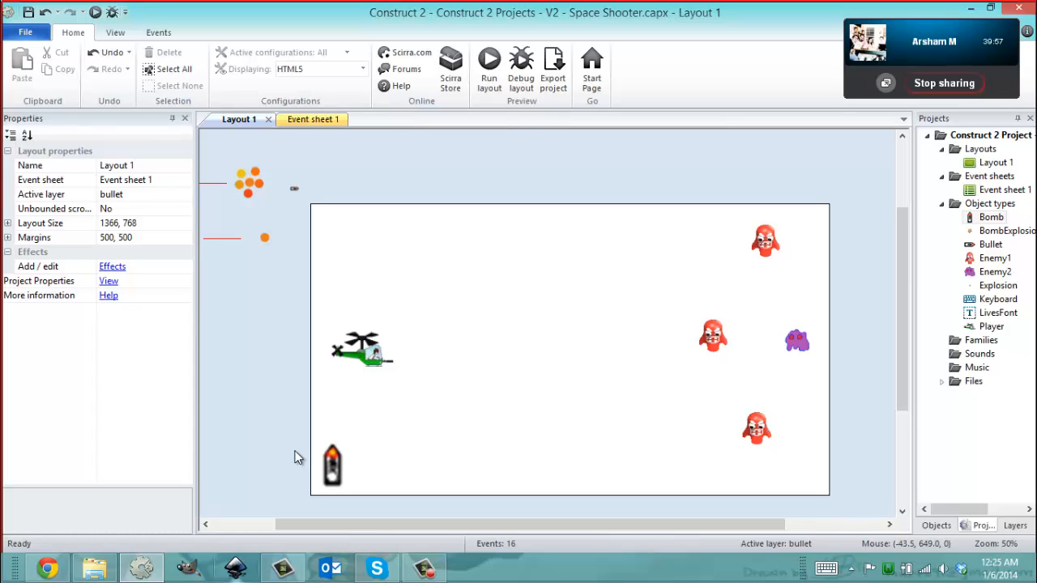
pyautogui.moveTo(328, 471)
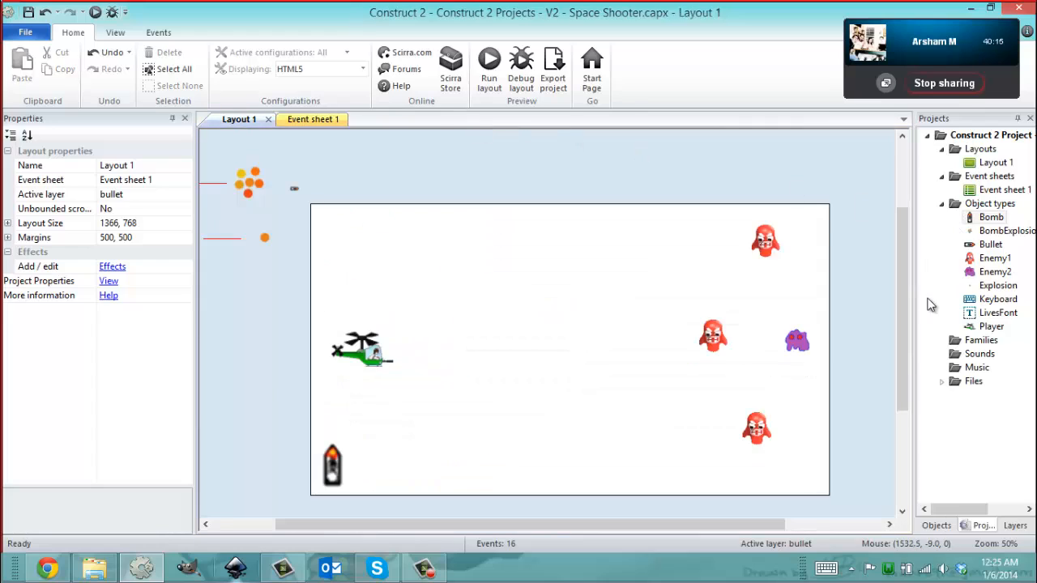
pyautogui.moveTo(814, 405)
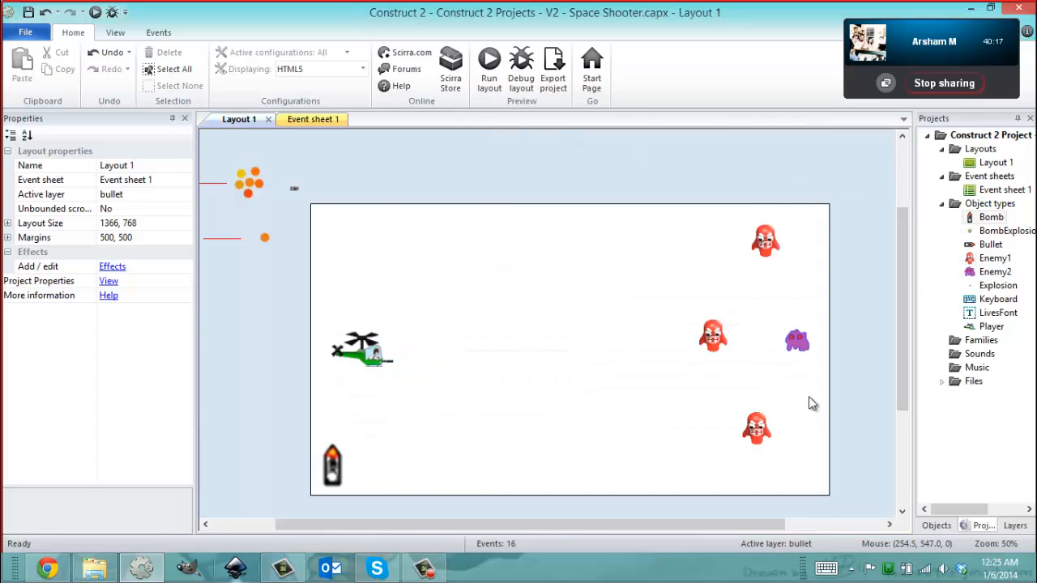
pyautogui.moveTo(567, 373)
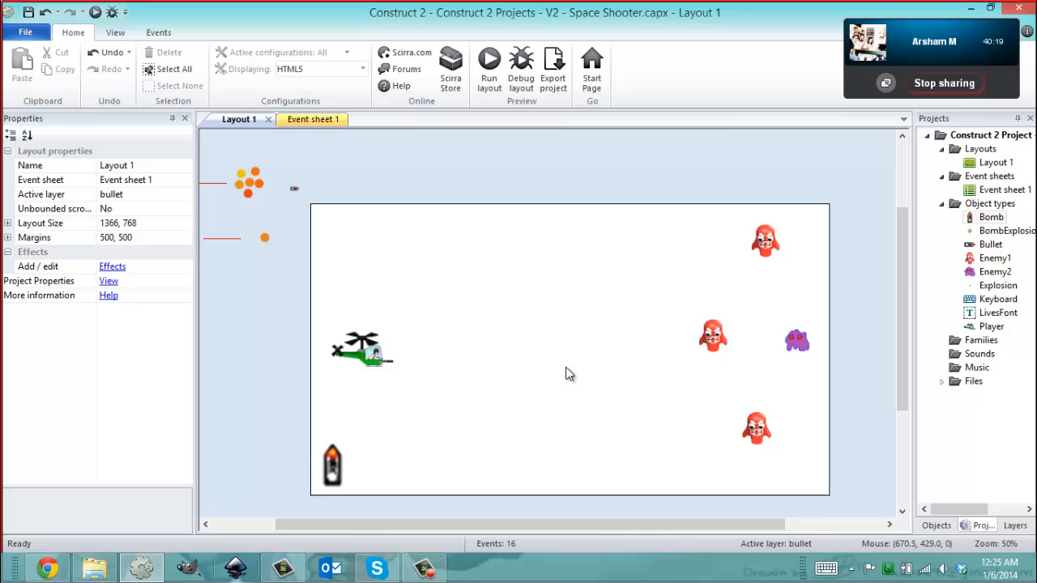
pyautogui.moveTo(559, 308)
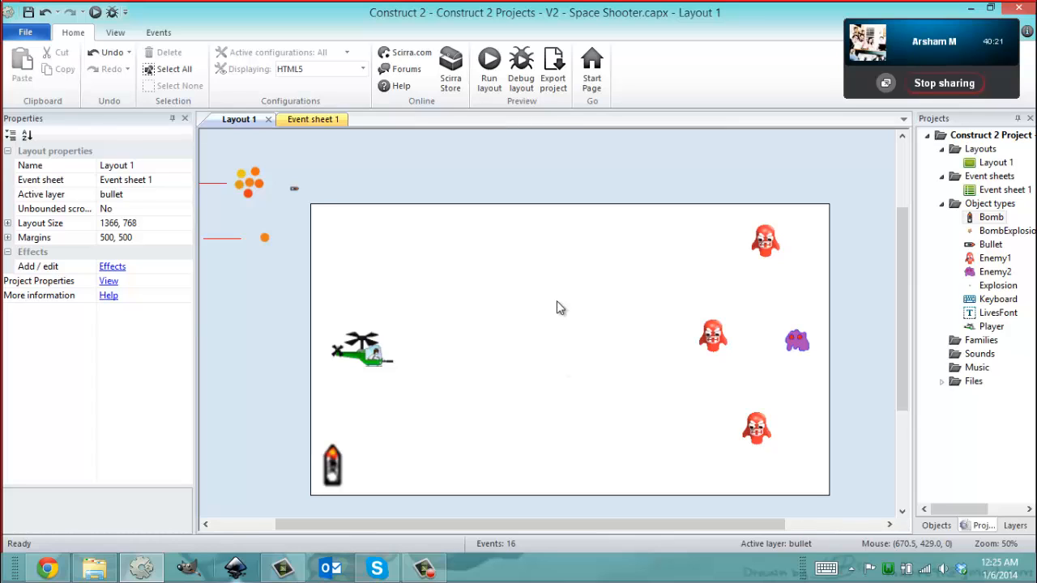
pyautogui.click(249, 182)
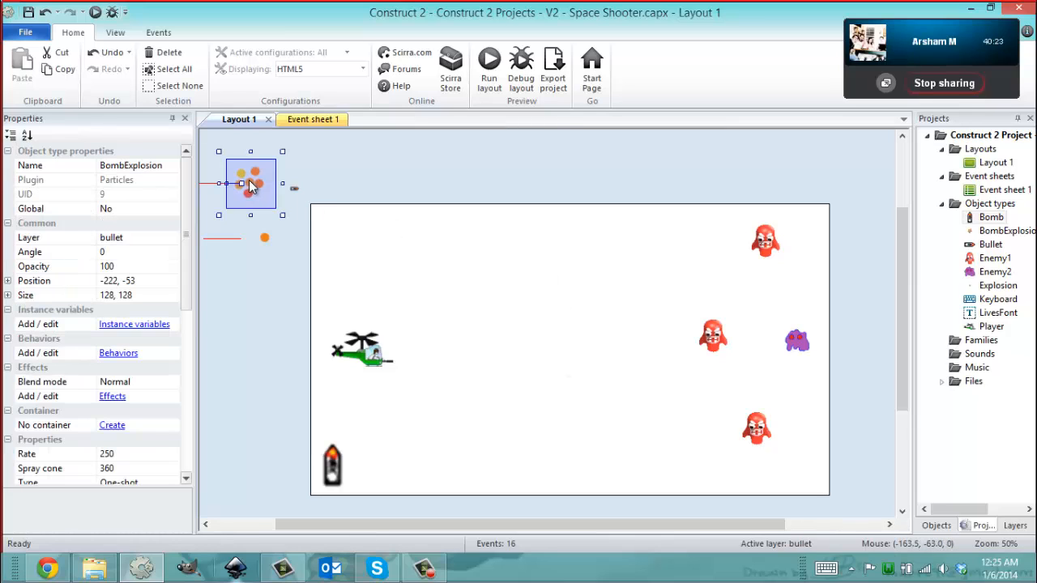
pyautogui.click(333, 467)
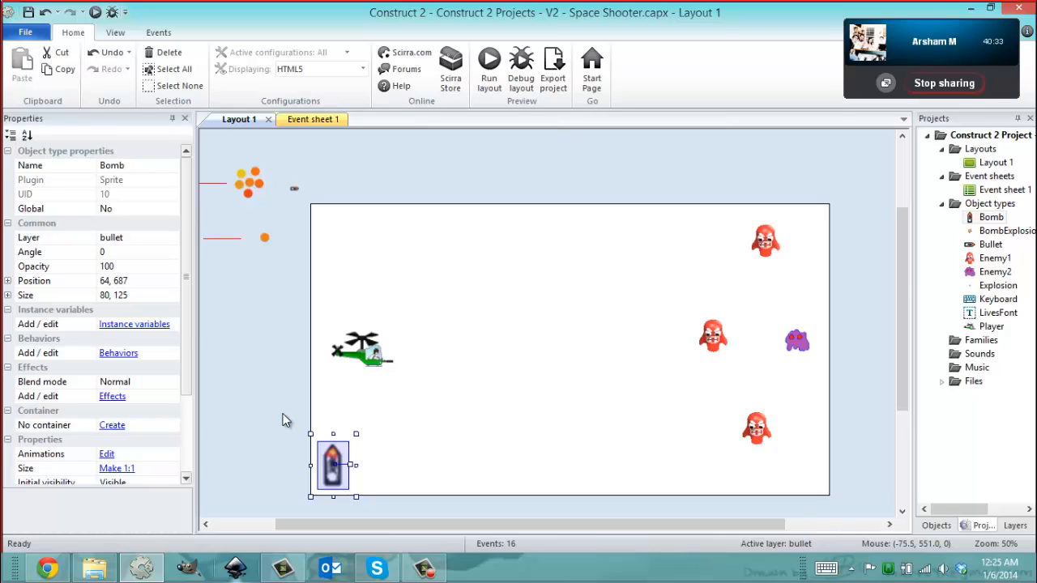
pyautogui.moveTo(323, 295)
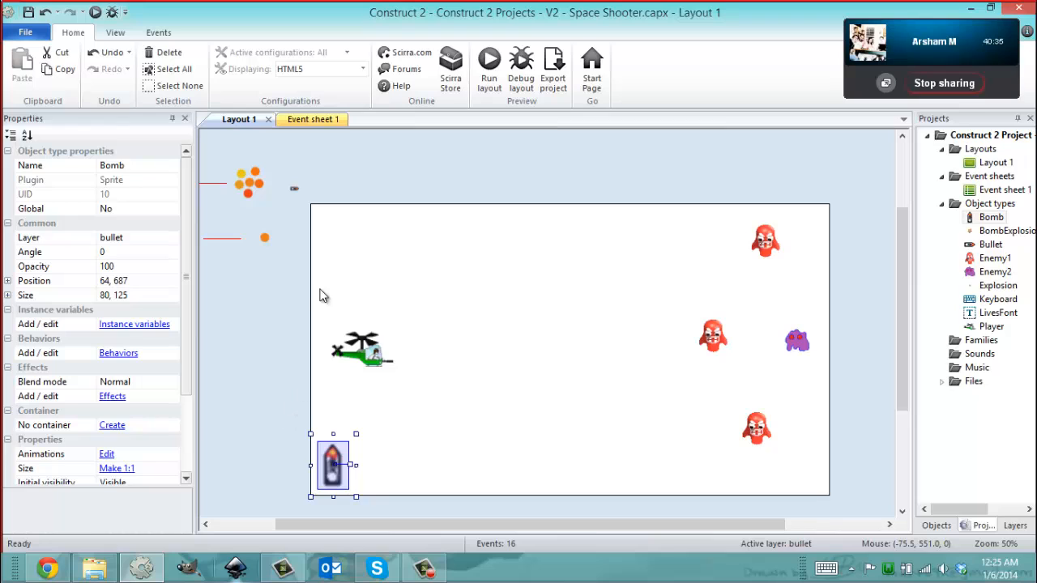
pyautogui.moveTo(311, 120)
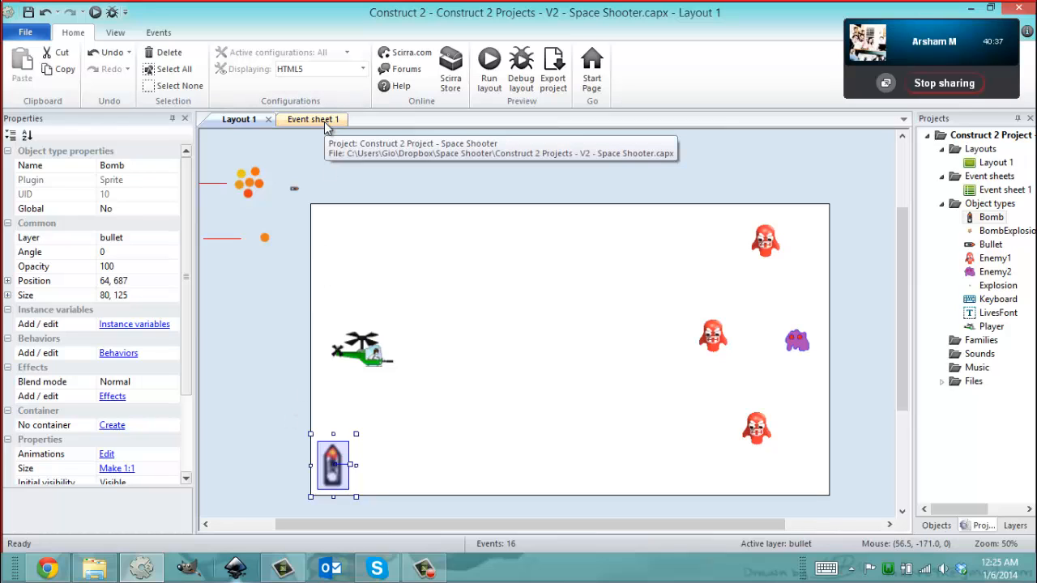
# Review Event sheet 1's collision and spawn events, then return to Layout 1.
pyautogui.click(311, 120)
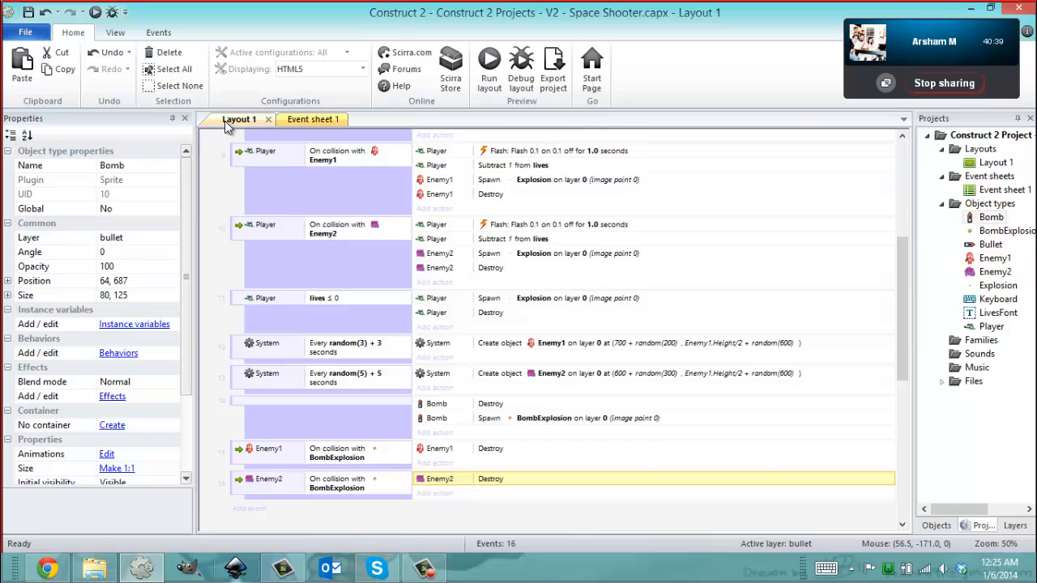
pyautogui.click(301, 120)
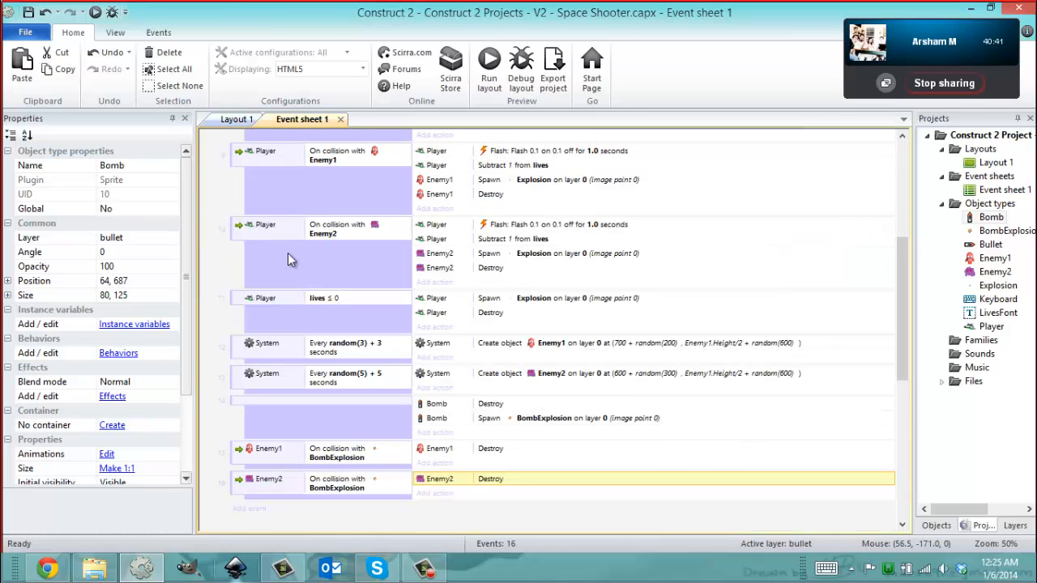
pyautogui.click(238, 120)
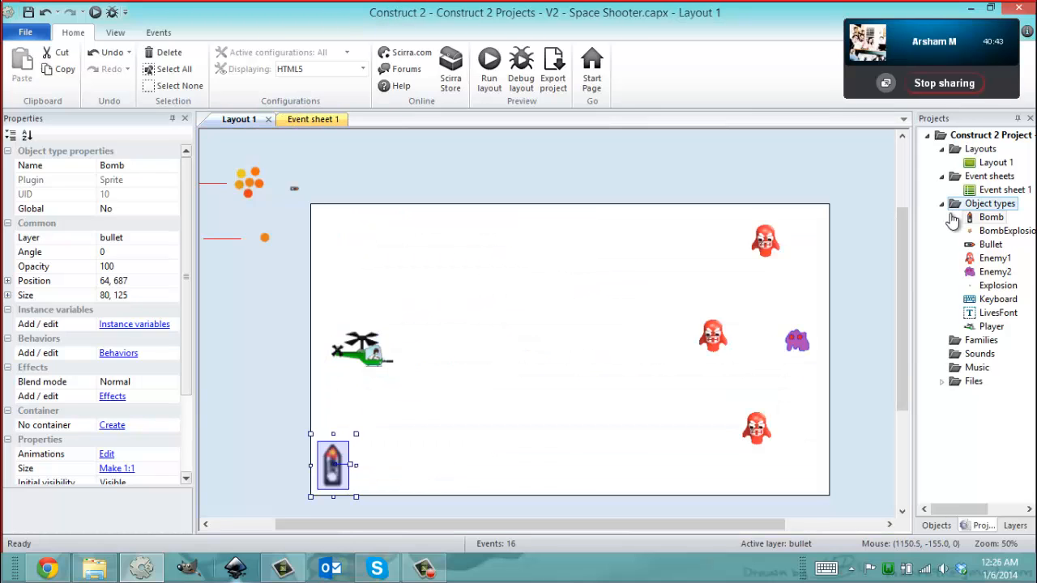
# Add the Drag & Drop behavior to the Bomb sprite via its Behaviors dialog.
pyautogui.rightClick(992, 217)
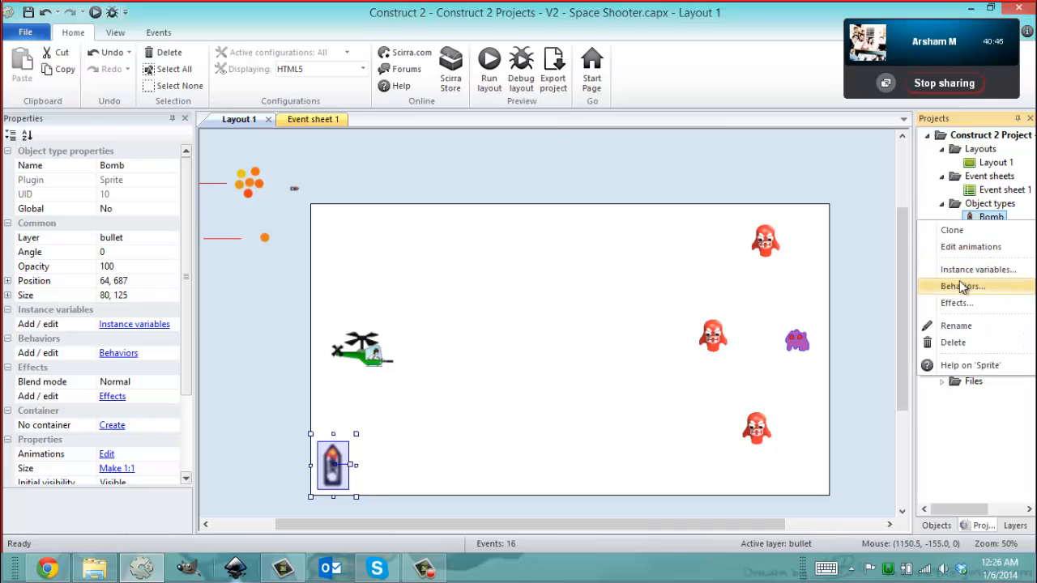
pyautogui.click(962, 285)
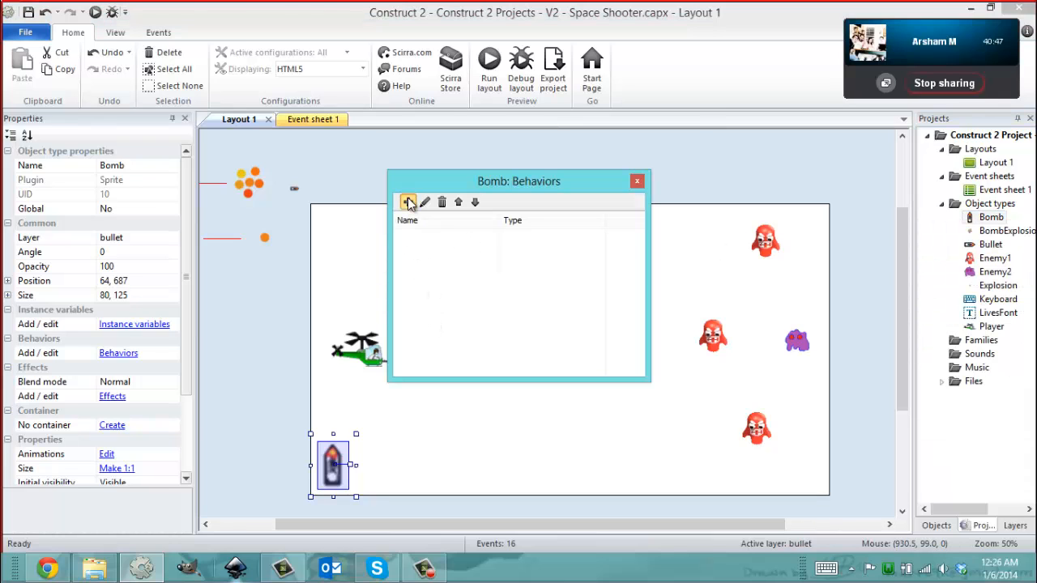
pyautogui.click(408, 201)
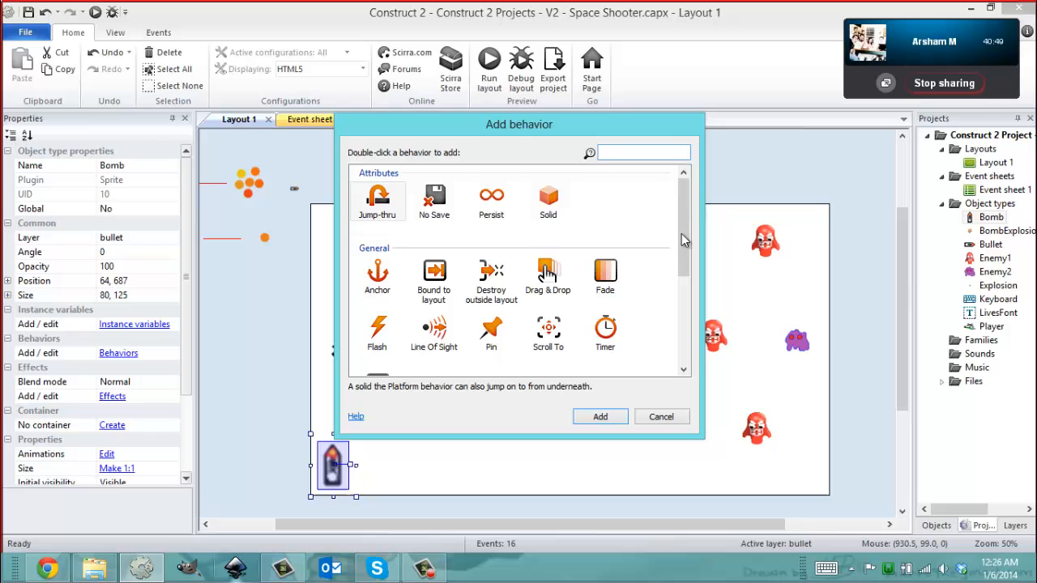
pyautogui.scroll(-3)
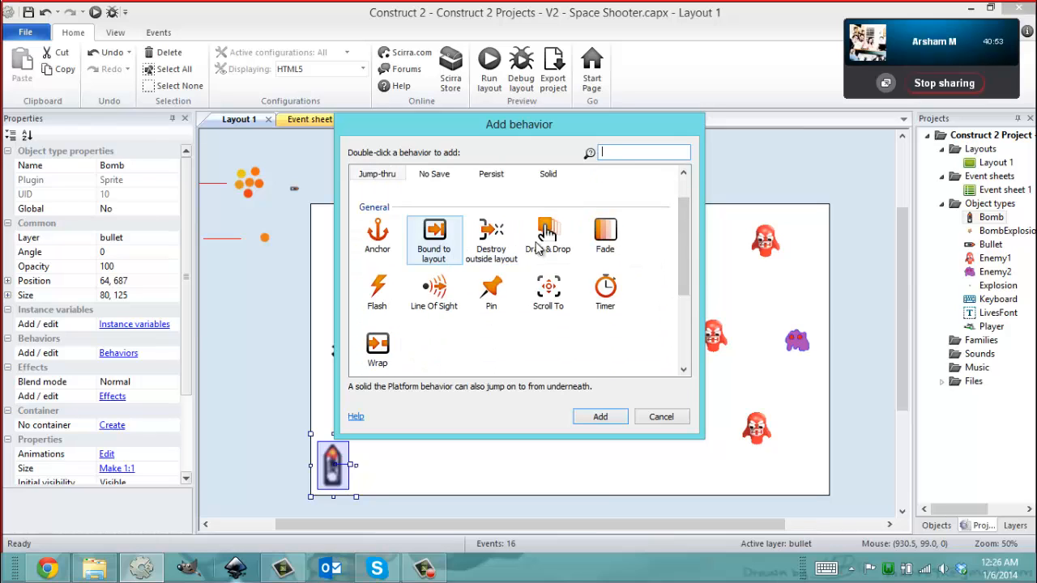
pyautogui.doubleClick(548, 235)
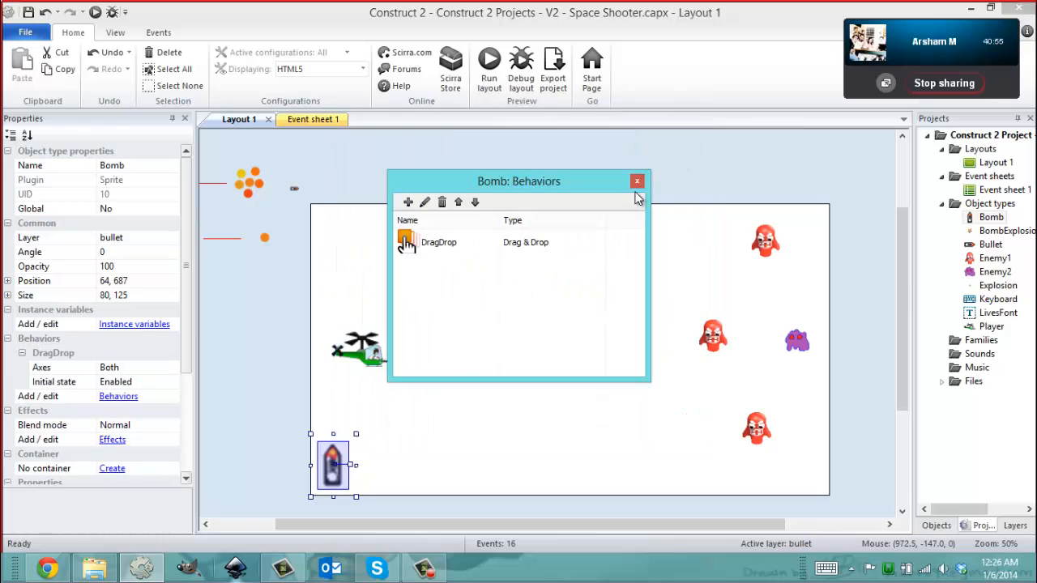
pyautogui.click(637, 181)
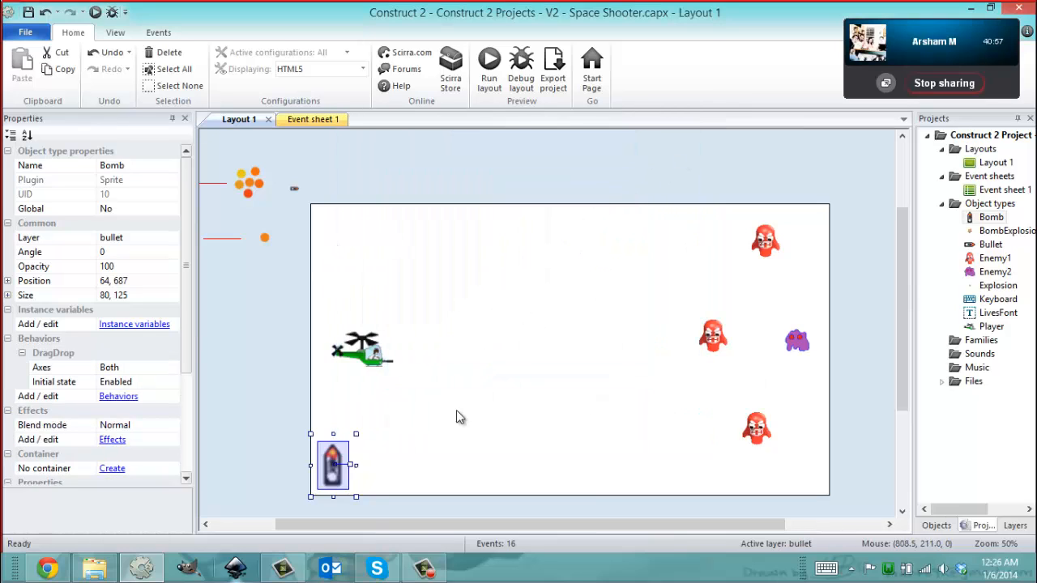
pyautogui.click(301, 120)
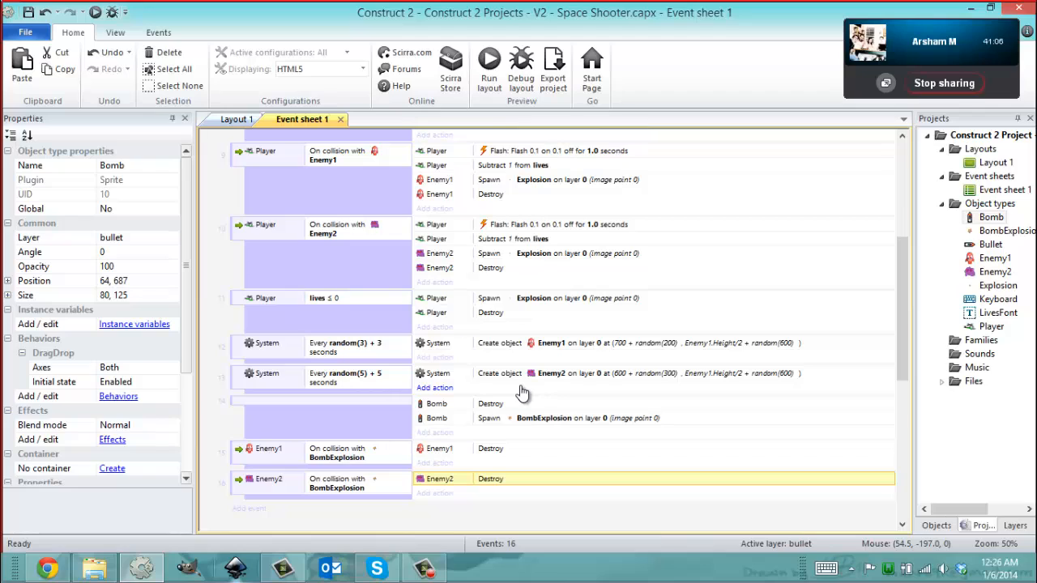
# Add a Bomb DragDrop 'On drop' condition to the bomb explosion event.
pyautogui.click(324, 408)
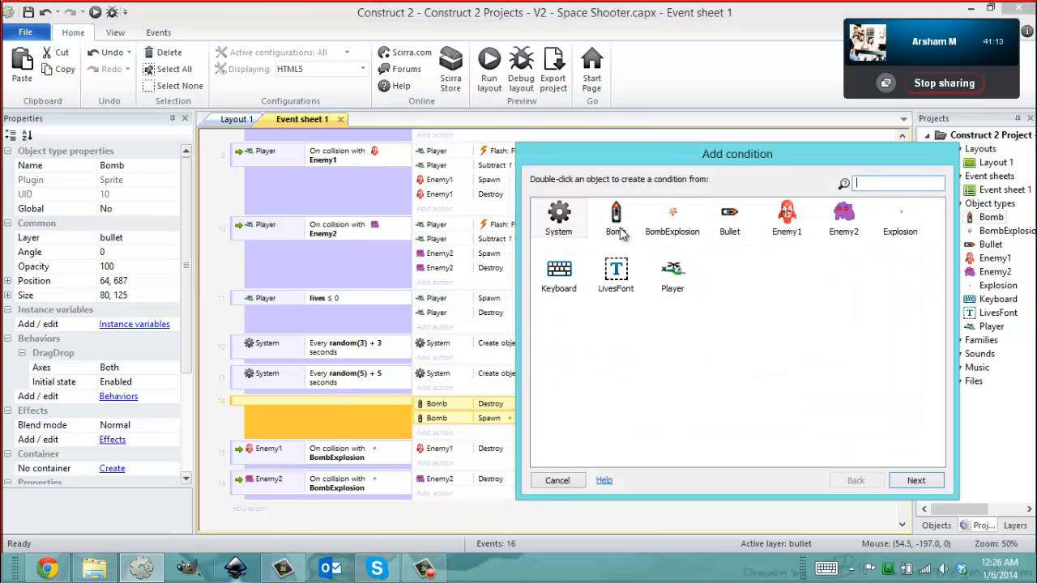
pyautogui.doubleClick(616, 219)
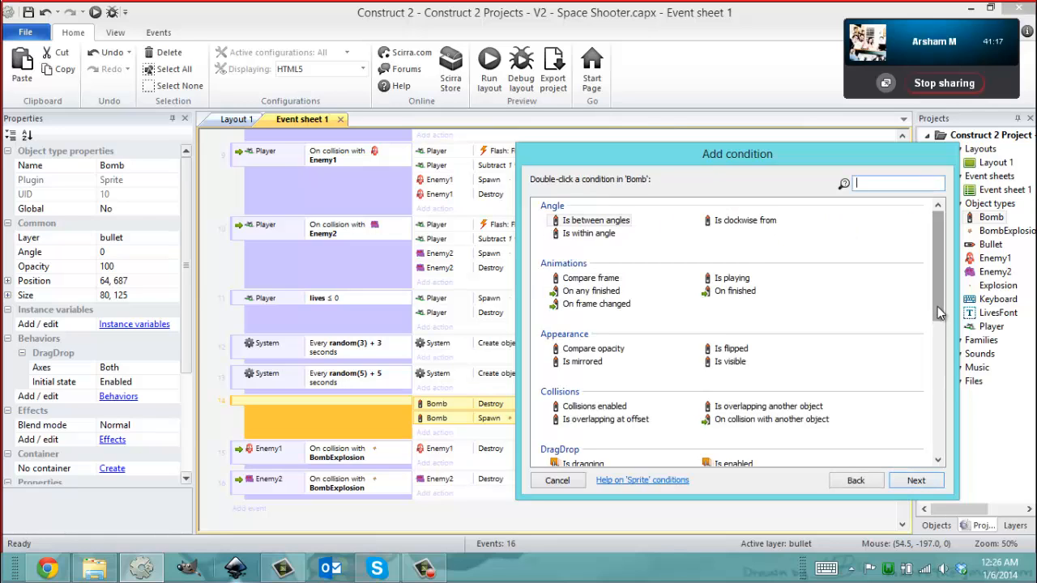
pyautogui.scroll(-3)
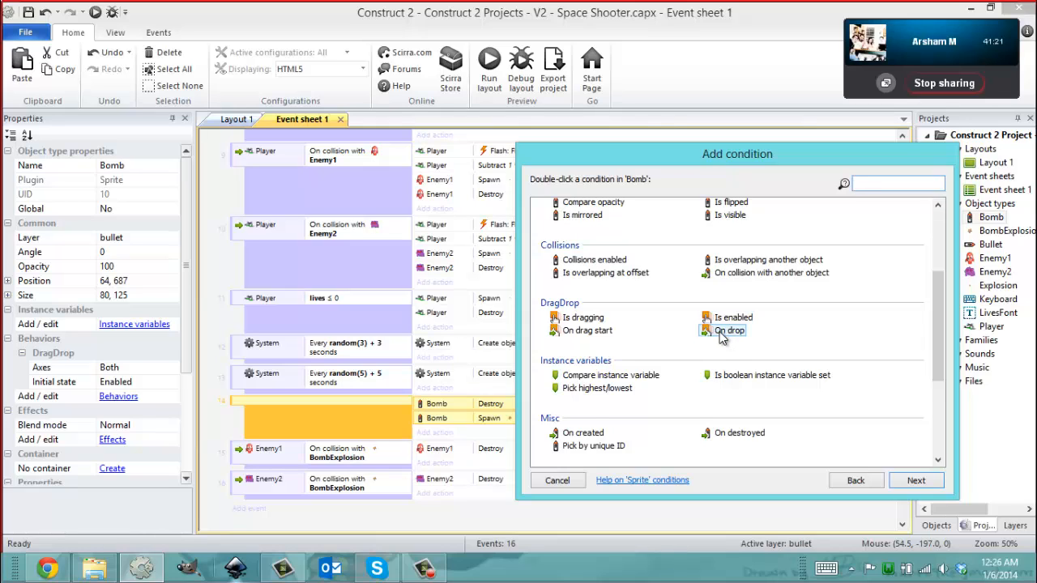
pyautogui.click(732, 330)
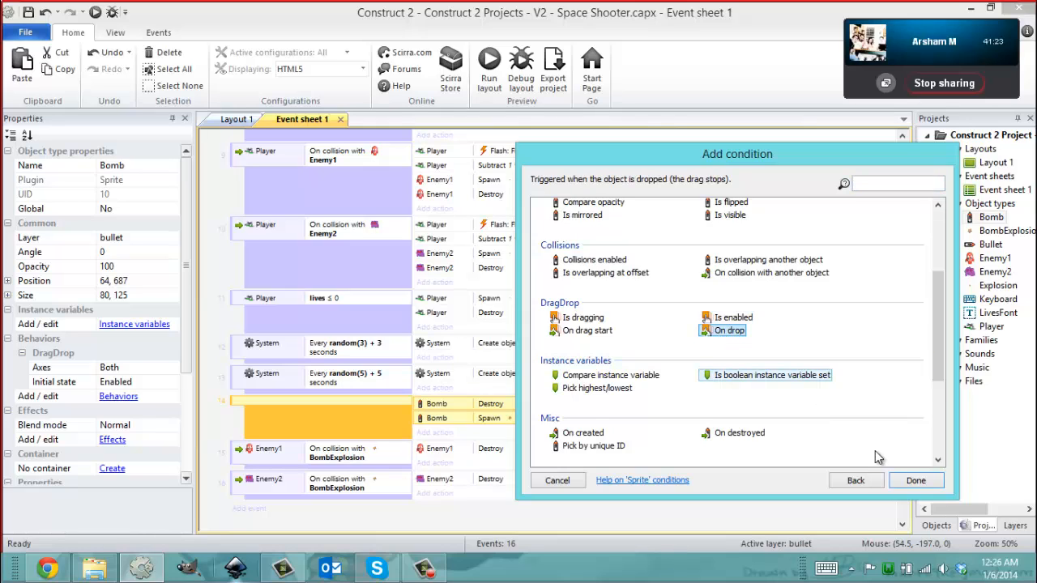
pyautogui.click(916, 480)
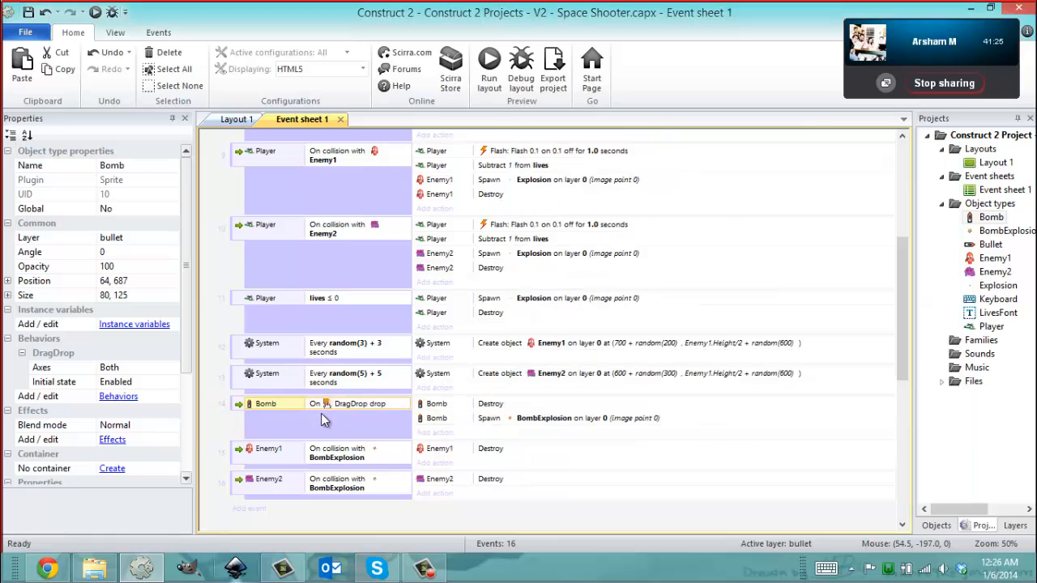
pyautogui.moveTo(522, 414)
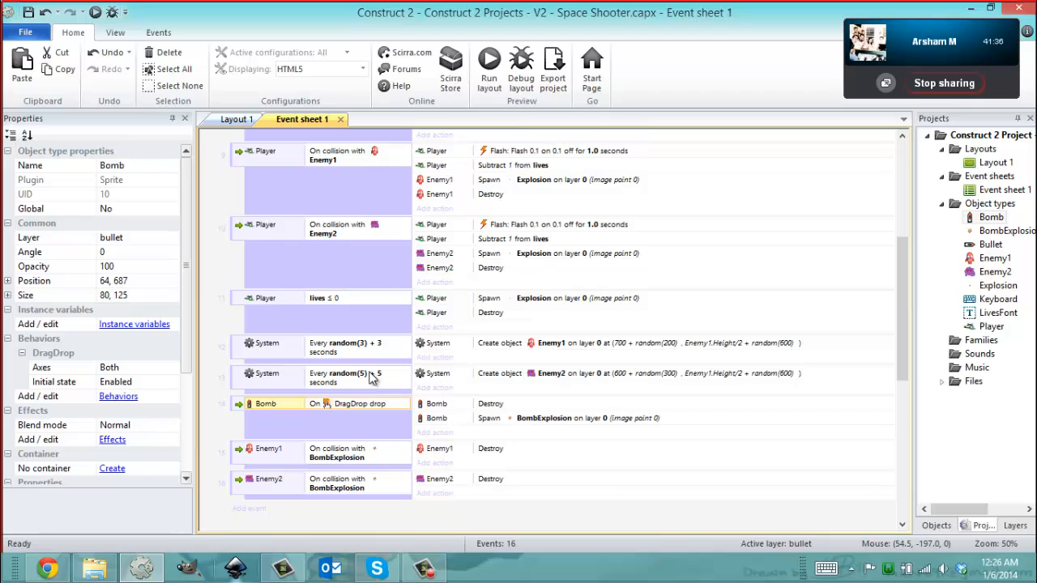
# Reorder the drop event so Spawn BombExplosion runs before Destroy, then return to Layout 1.
pyautogui.click(542, 418)
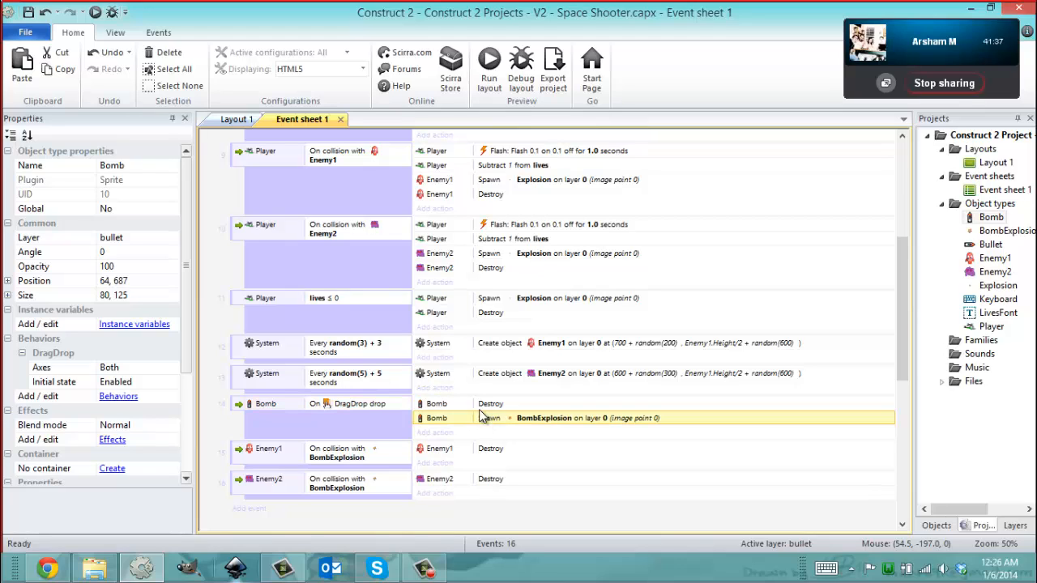
pyautogui.click(567, 403)
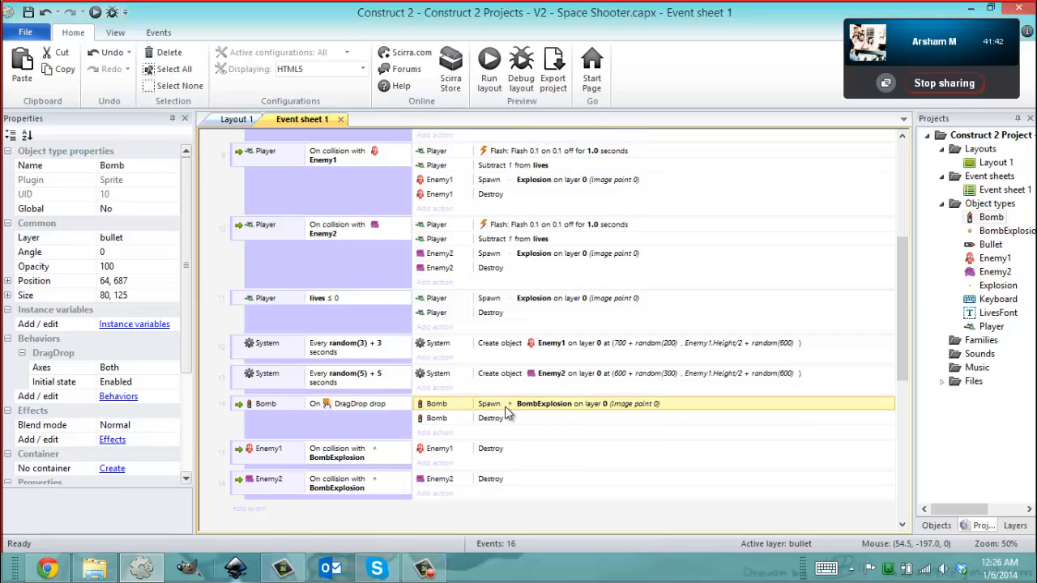
pyautogui.moveTo(518, 422)
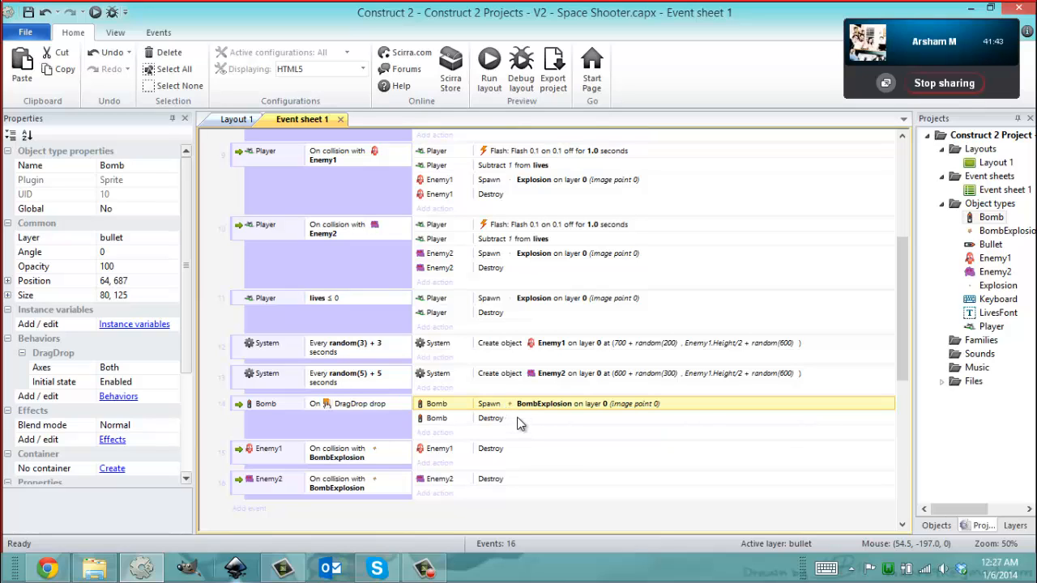
pyautogui.click(490, 418)
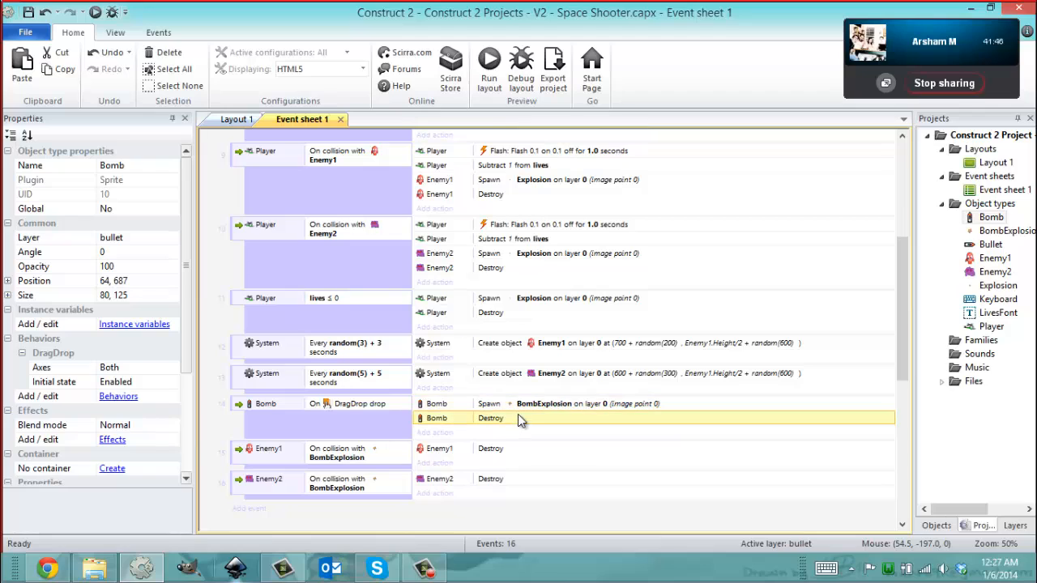
pyautogui.click(586, 403)
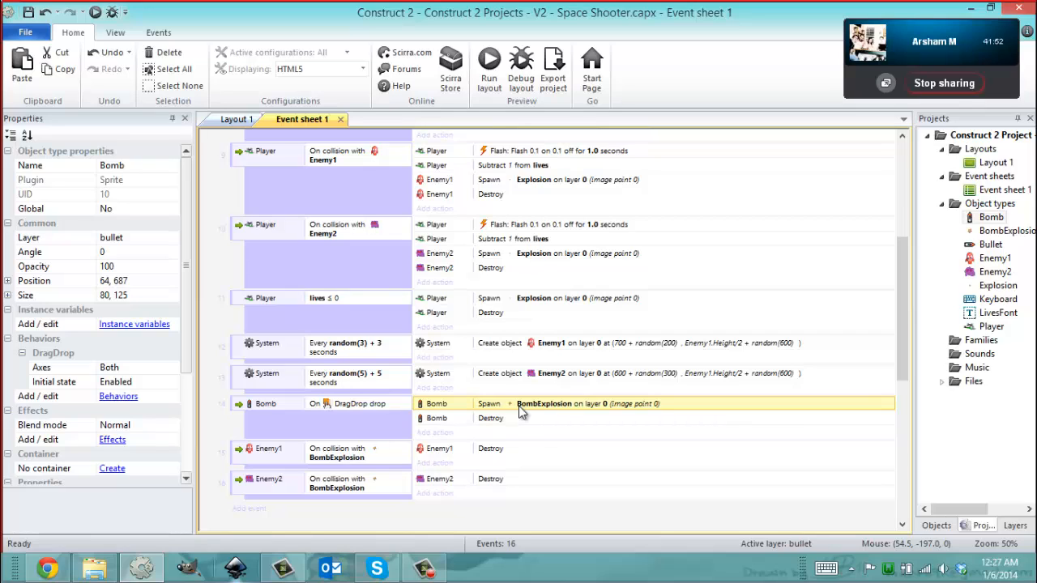
pyautogui.click(489, 418)
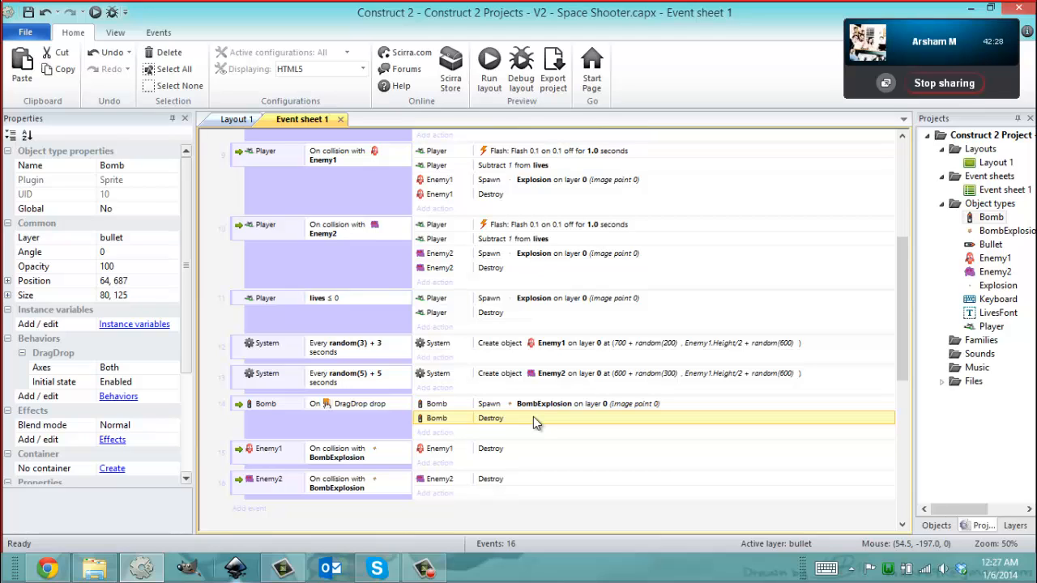
pyautogui.click(238, 120)
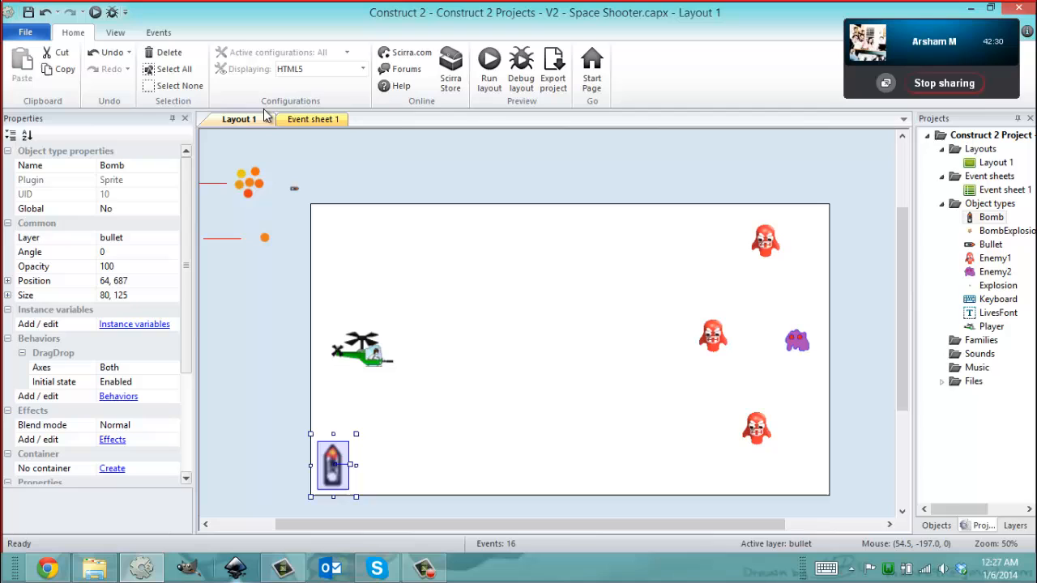
# Run the layout to preview the Space Shooter game in the browser.
pyautogui.click(489, 62)
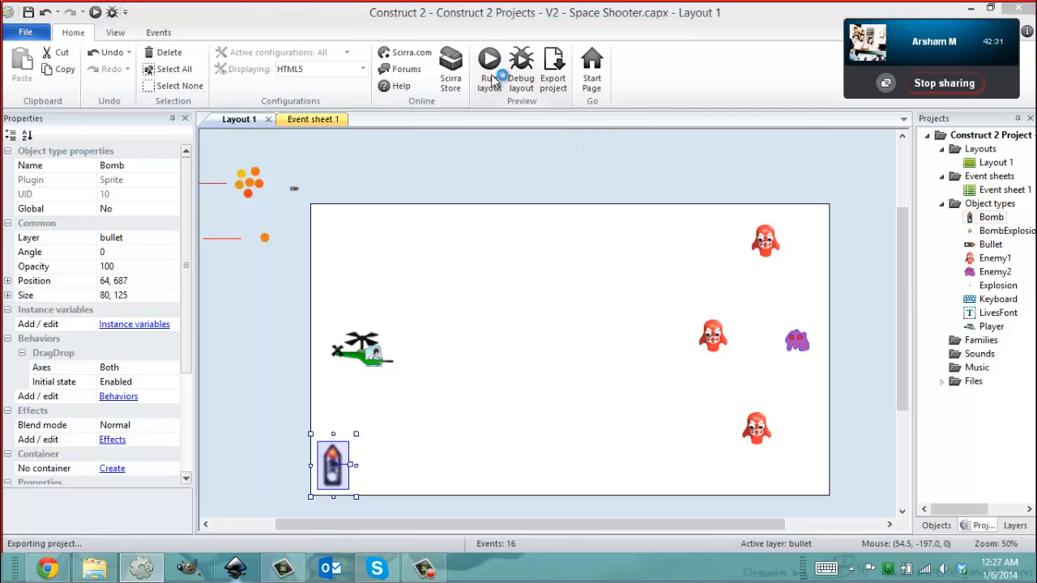
pyautogui.click(489, 62)
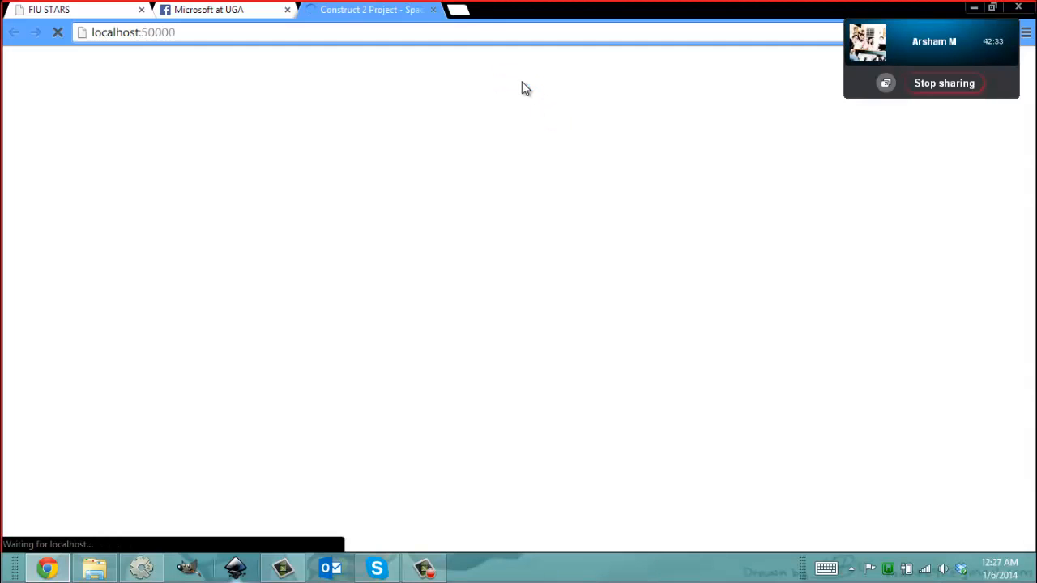